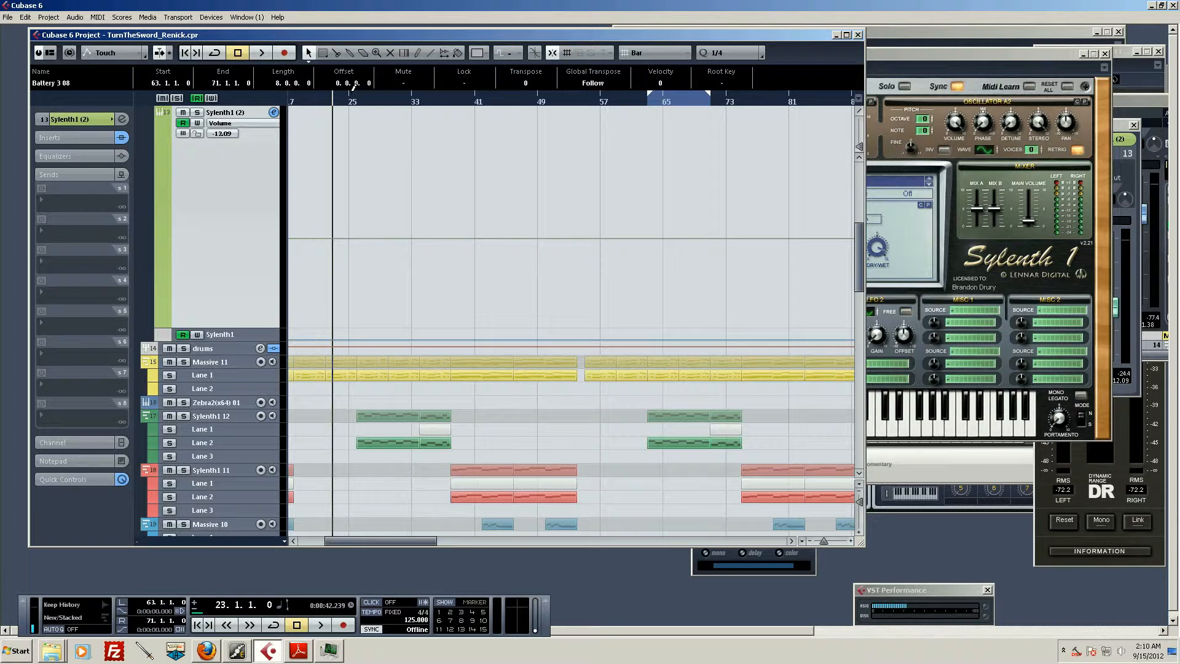
mouse_move(631, 172)
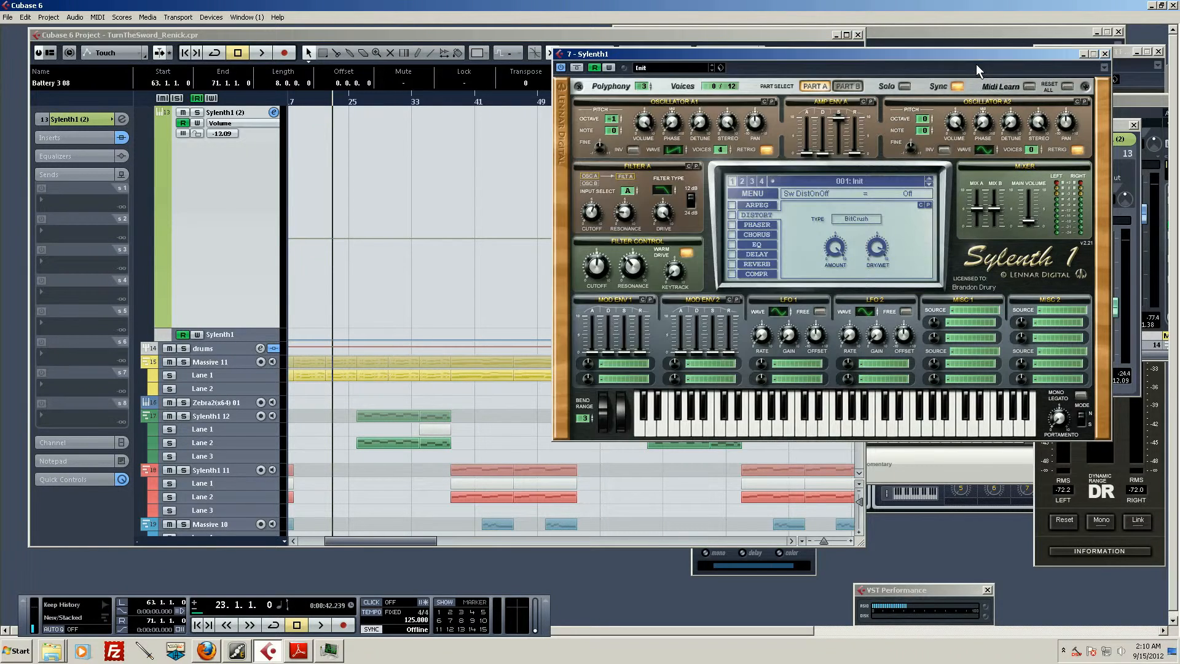
mouse_move(952, 100)
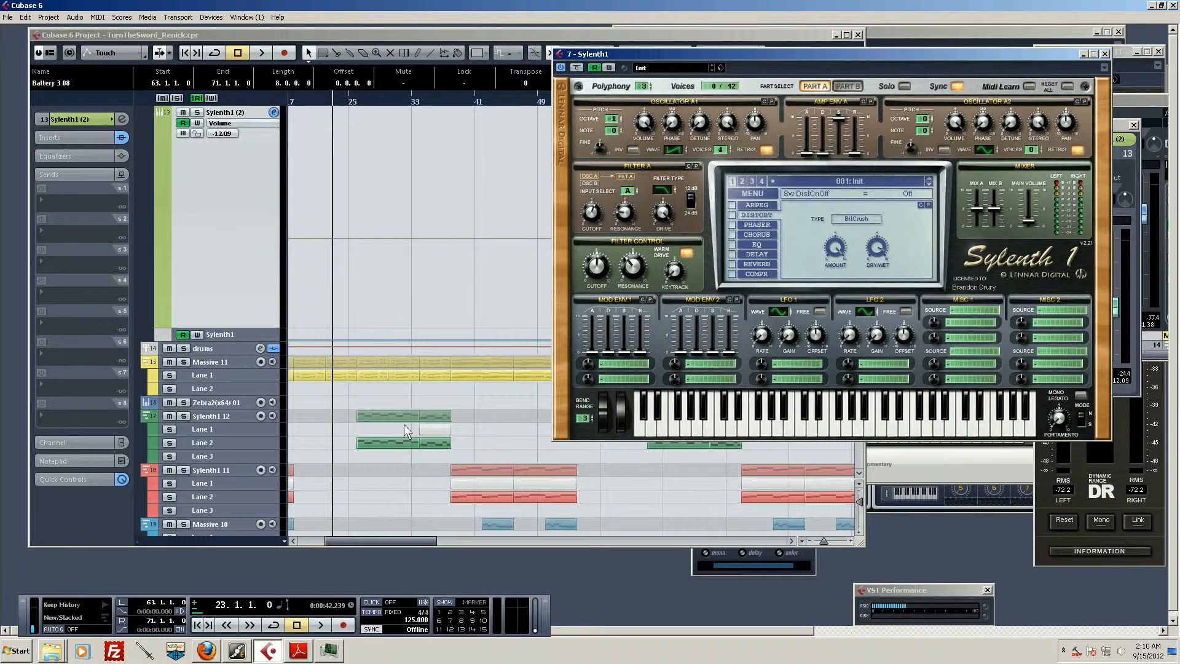
mouse_move(383, 425)
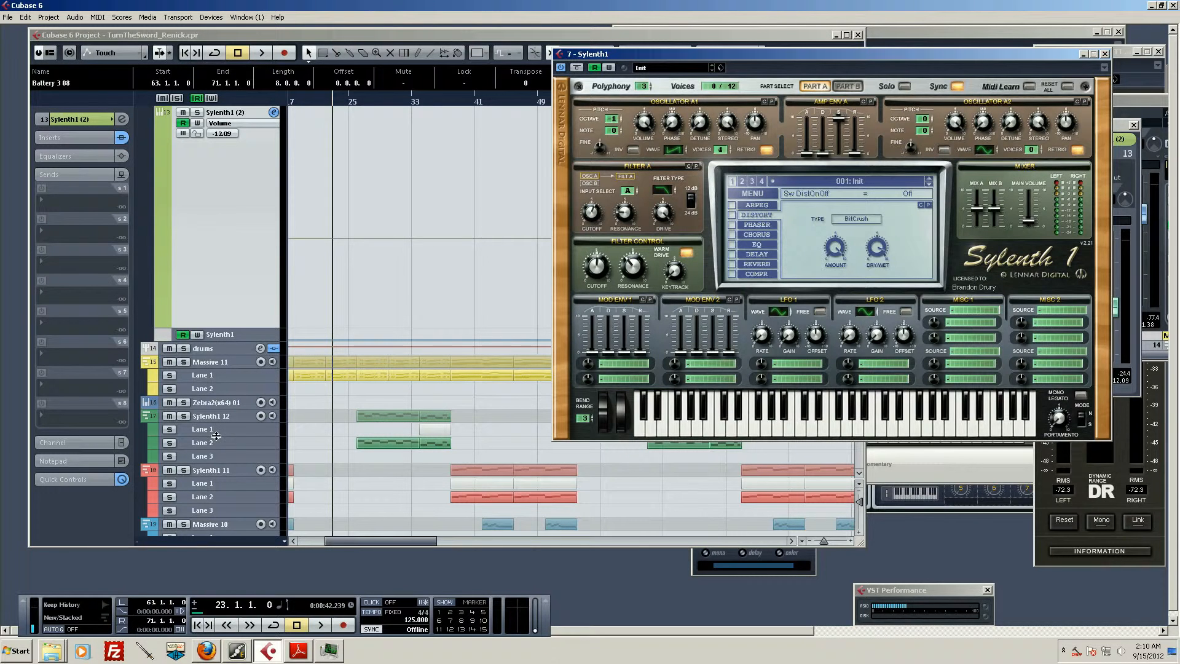
mouse_move(264, 167)
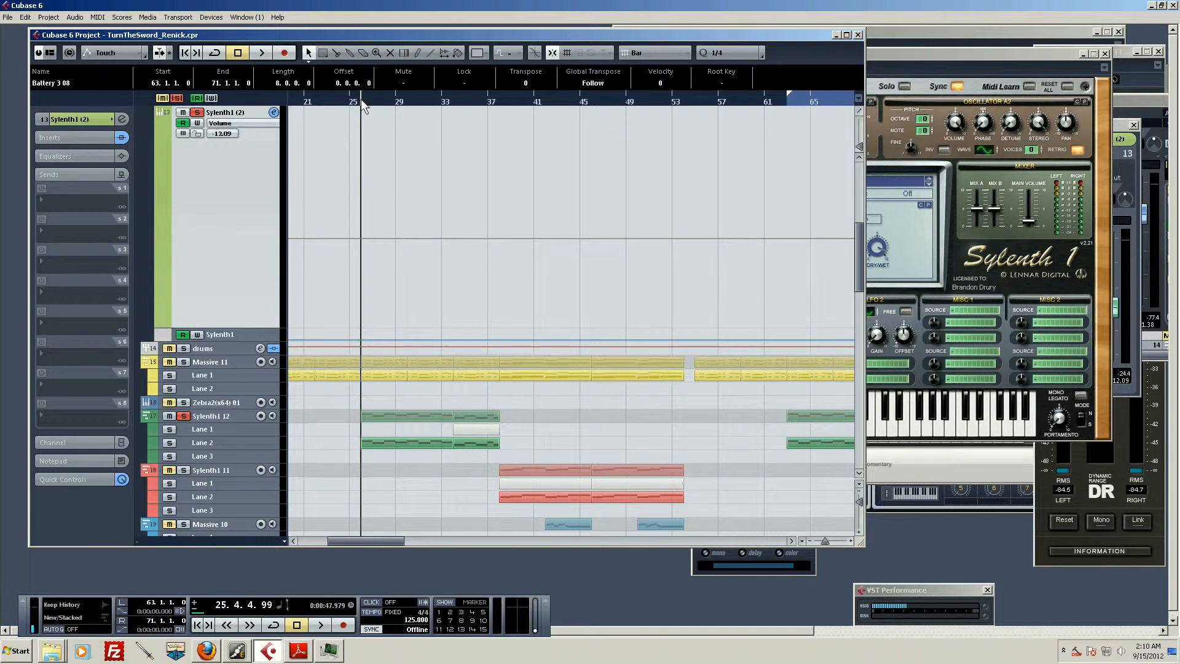
- Start playback of the arrangement and return the song position to bar 23
left_click(260, 51)
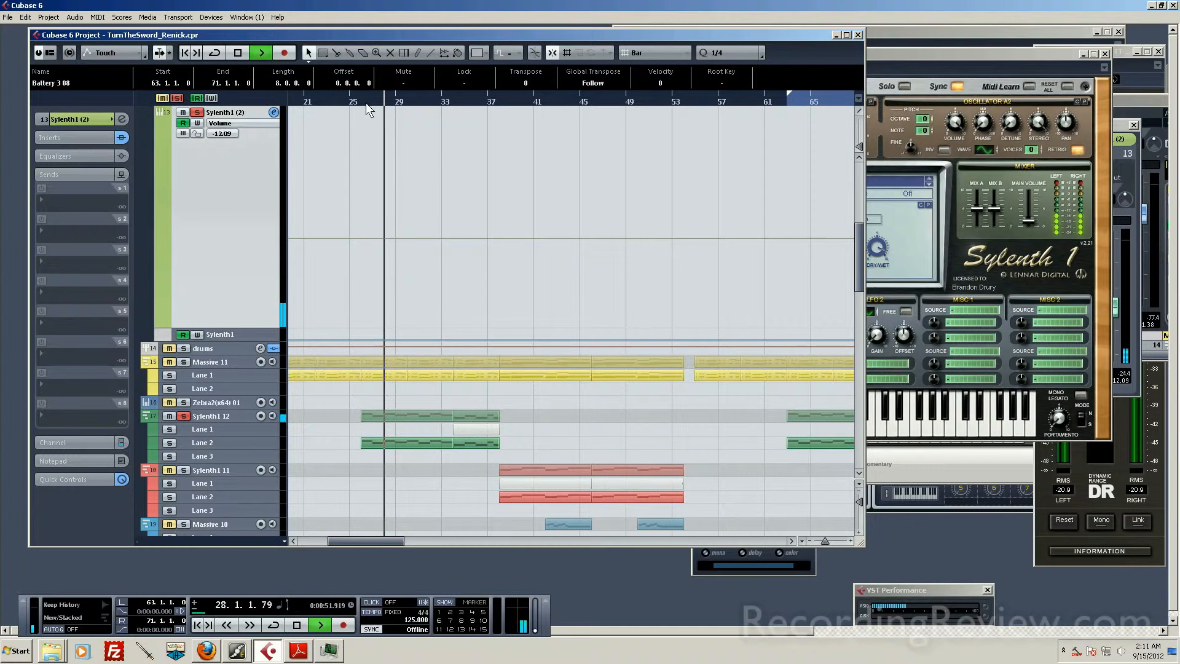
left_click(319, 624)
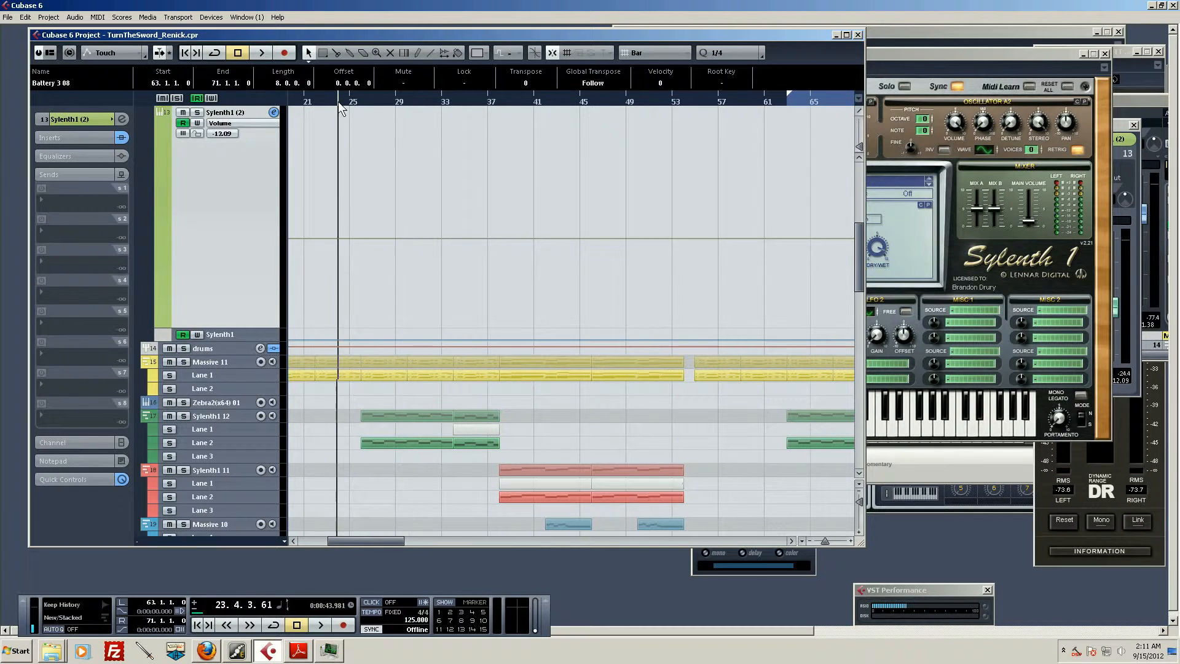
left_click(307, 101)
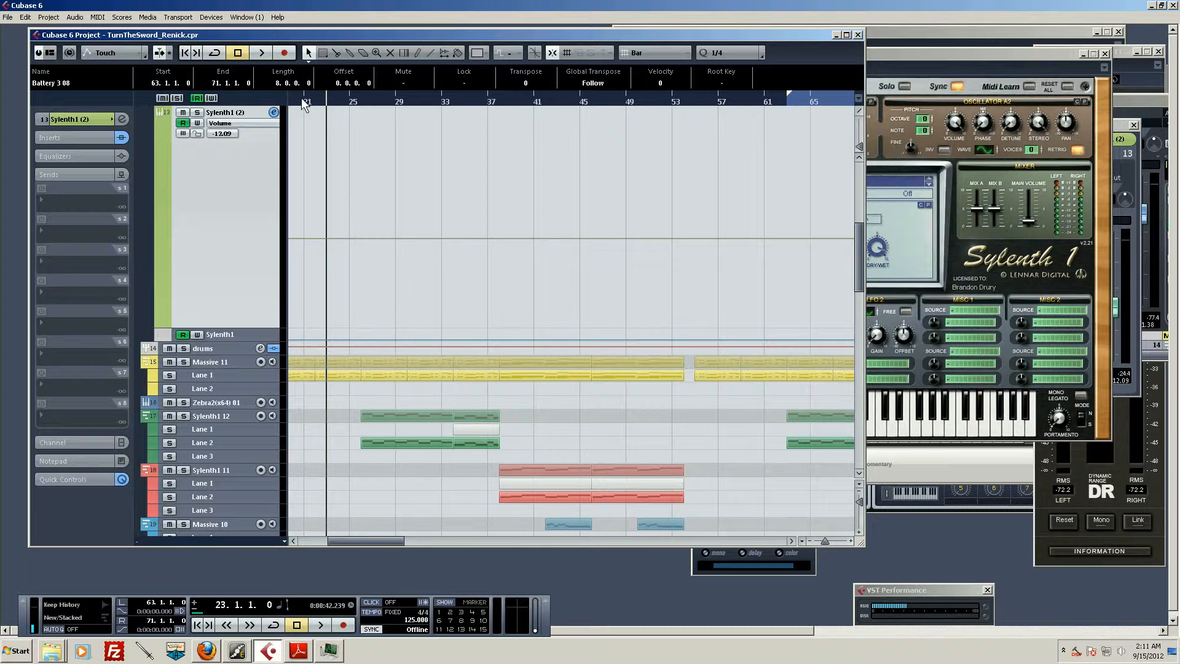
left_click(261, 52)
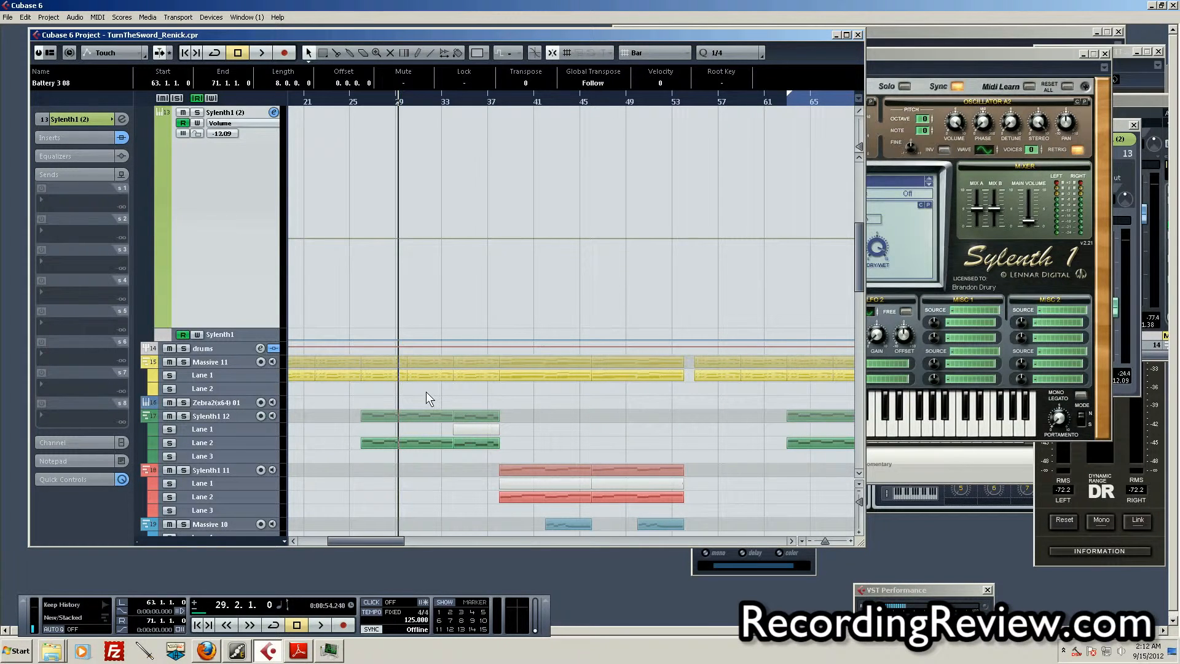
mouse_move(490, 340)
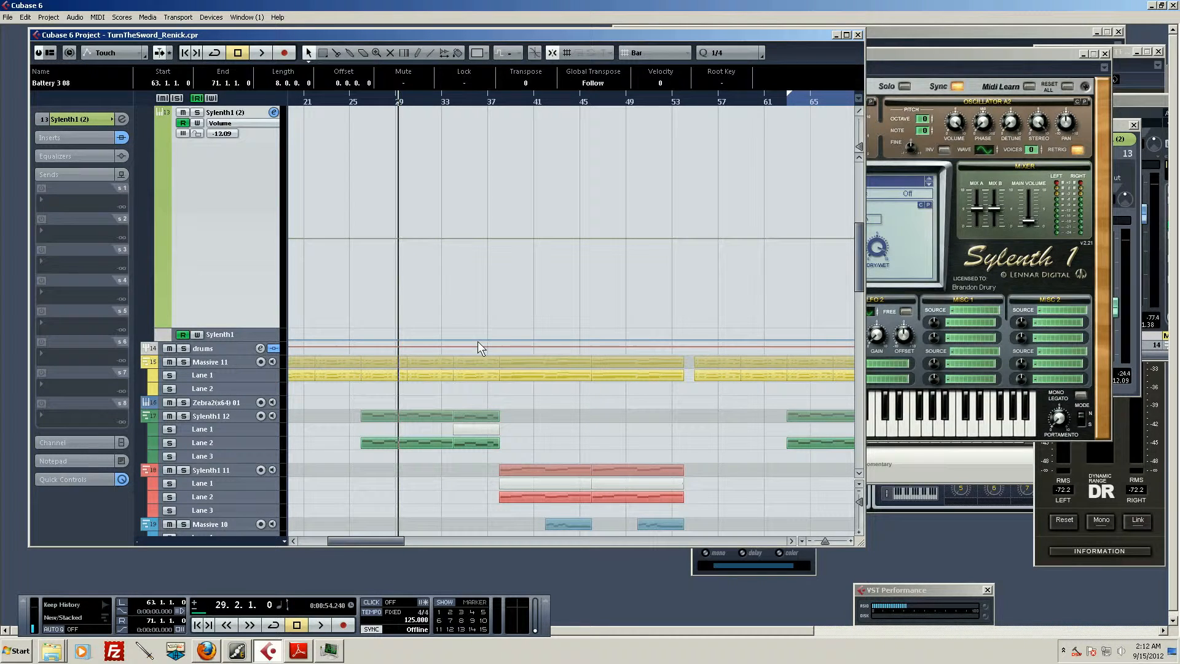
mouse_move(634, 316)
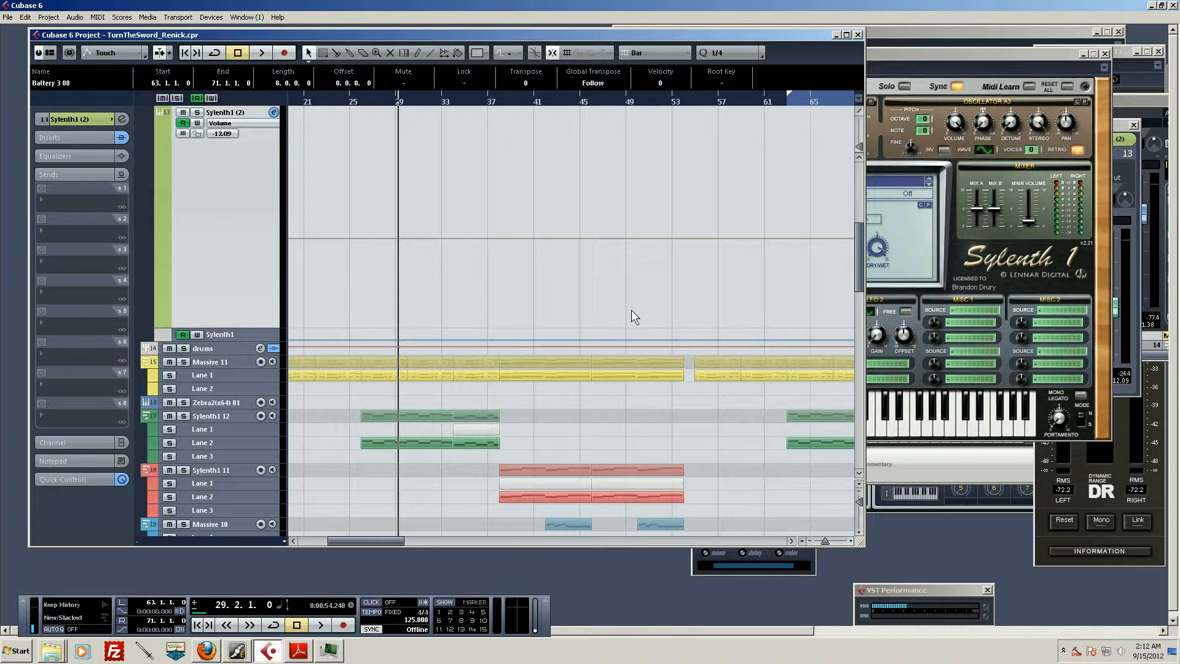
mouse_move(759, 291)
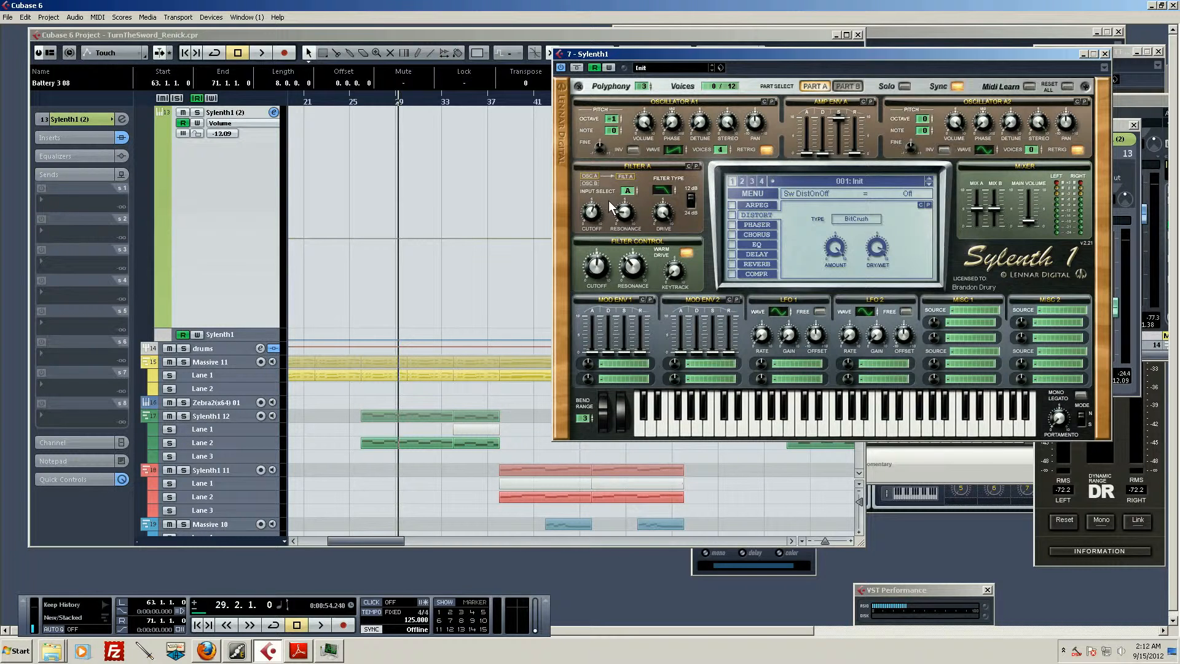
mouse_move(738, 242)
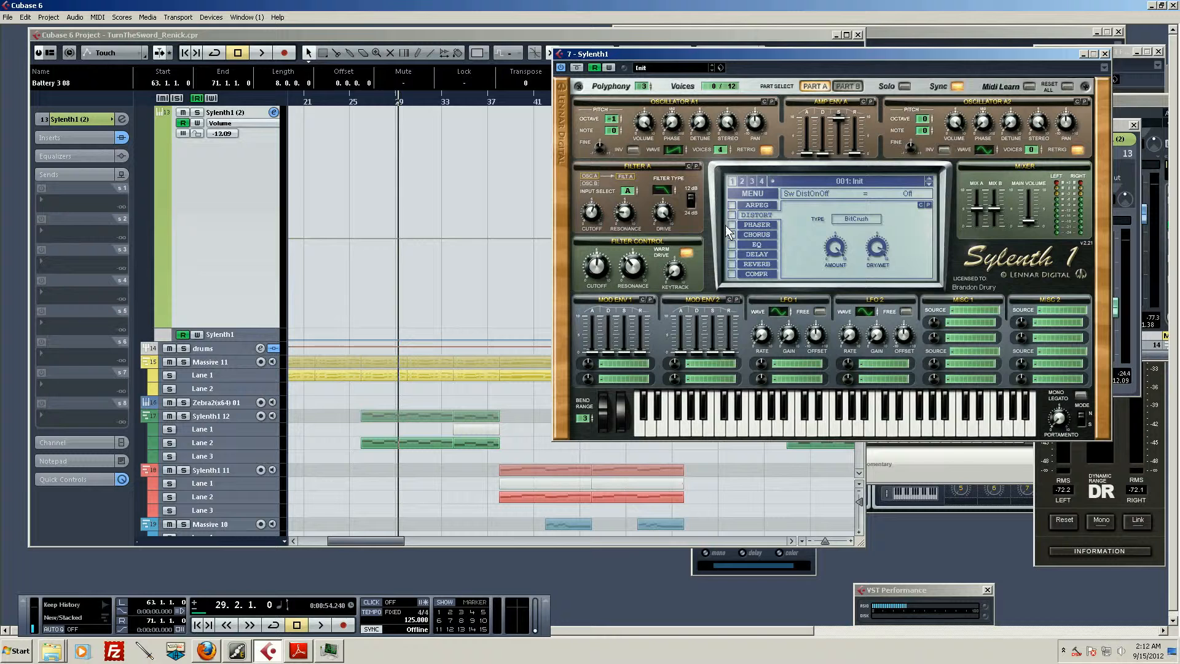
mouse_move(782, 232)
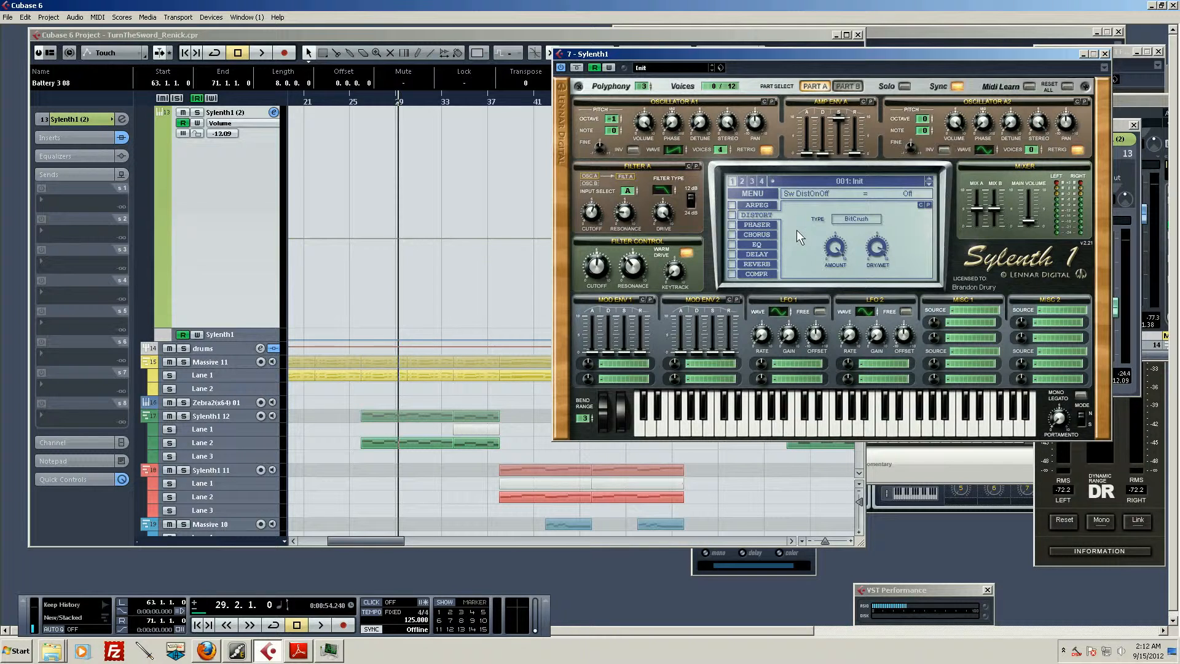
mouse_move(852, 235)
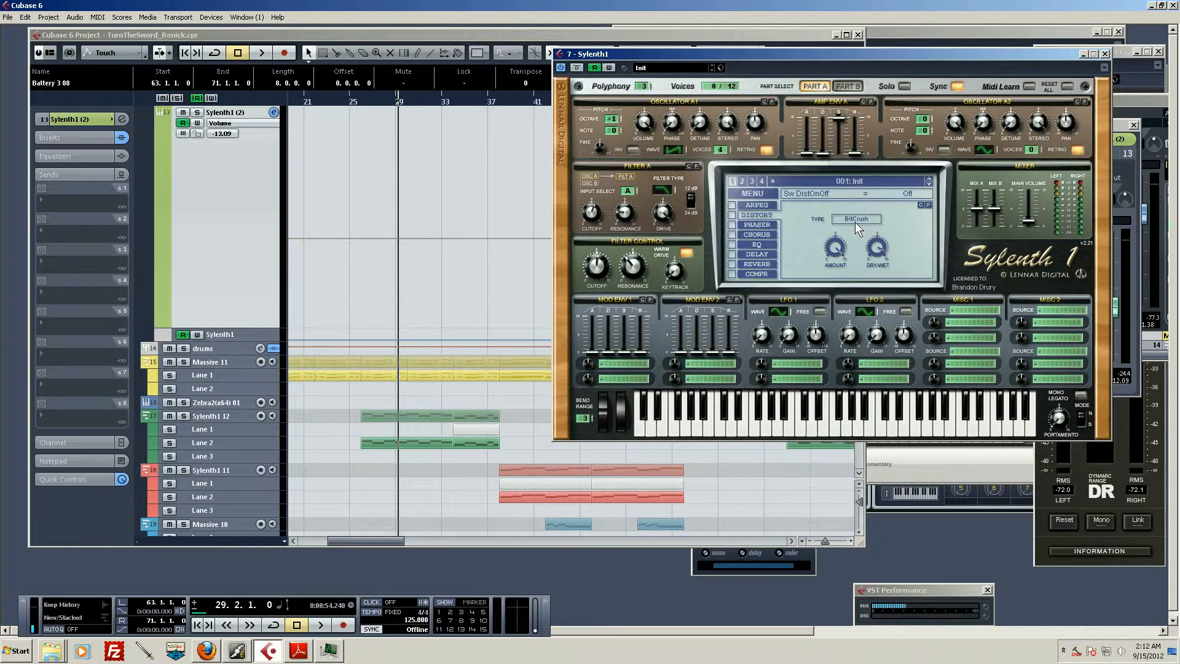
- Set Sylenth1's distortion type to BitCrush and switch DISTORT on
left_click(856, 219)
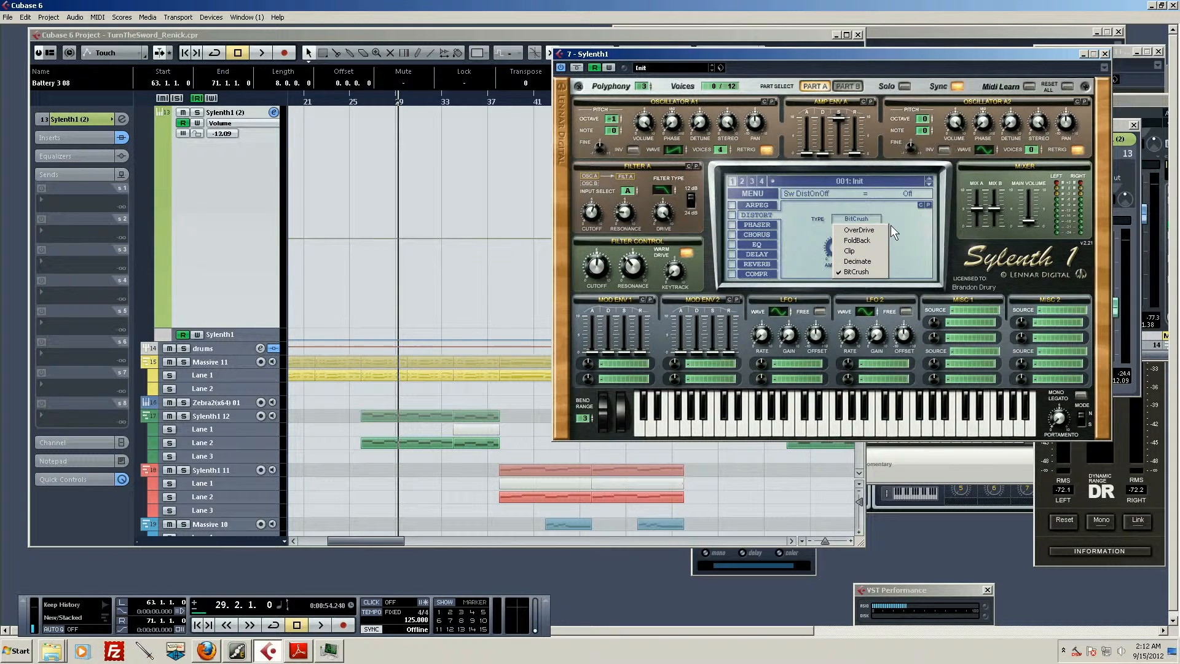
left_click(854, 272)
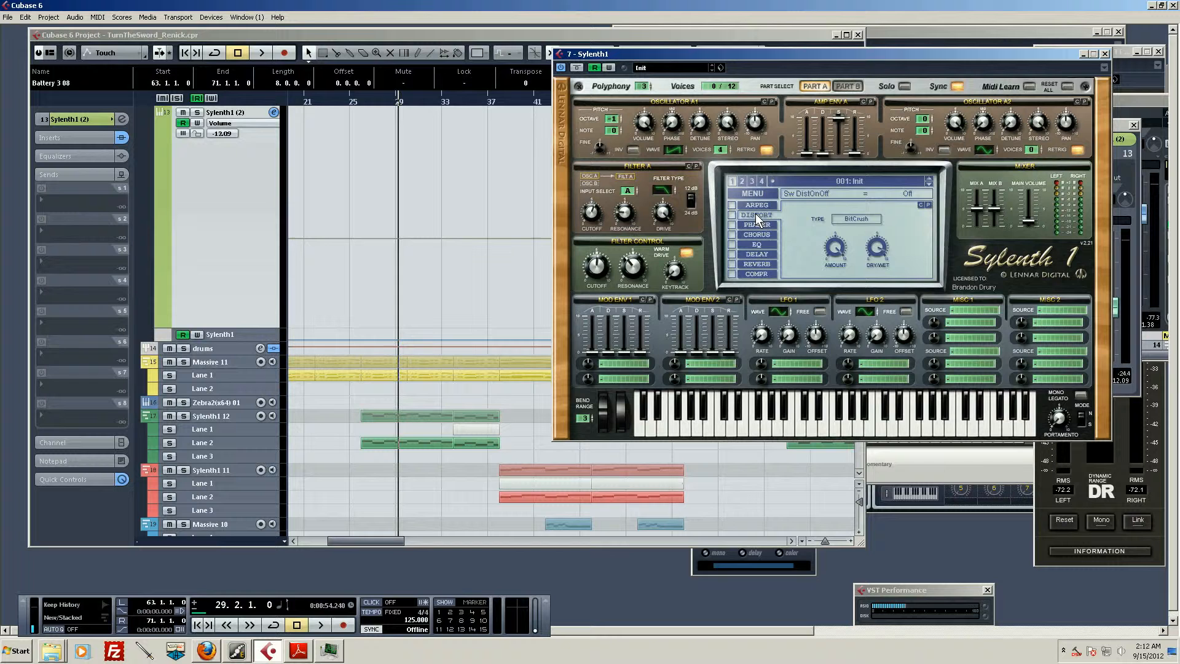
left_click(733, 215)
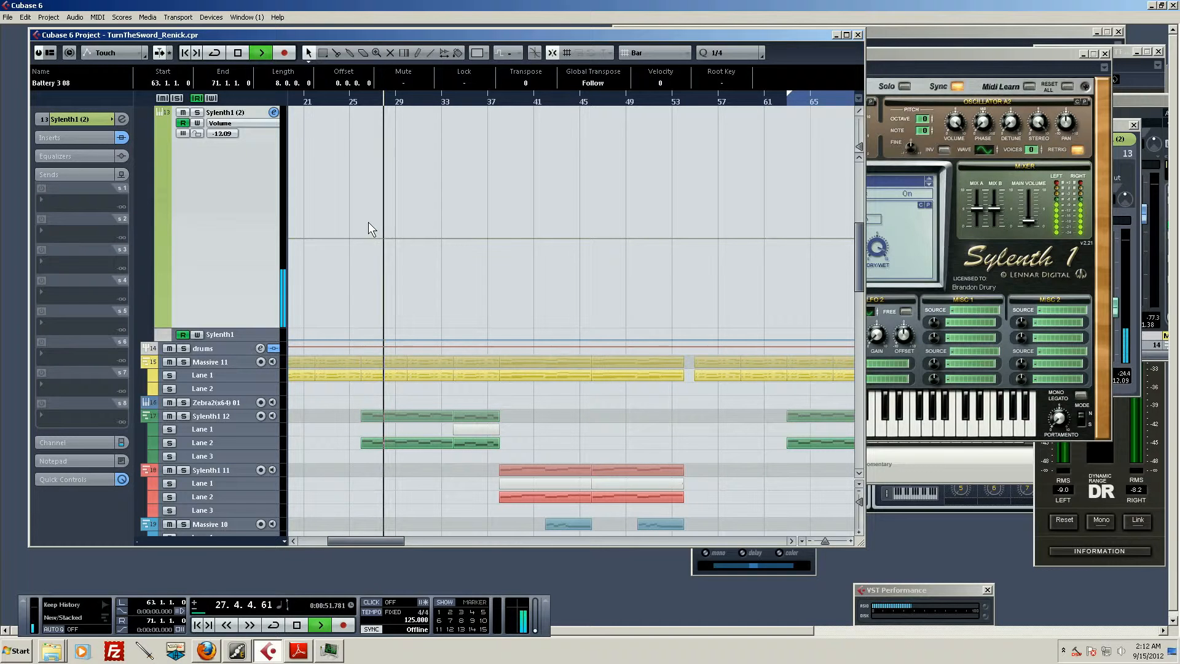
- Stop playback at about bar 30 after hearing the BitCrush-distorted bass
left_click(319, 626)
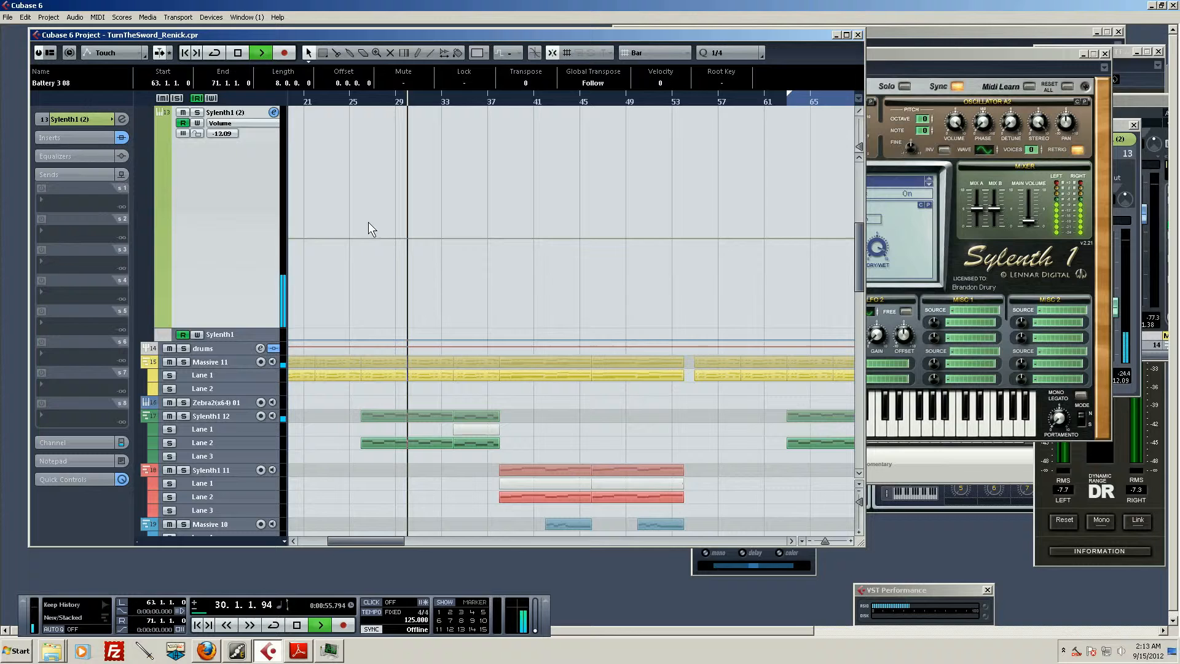
left_click(237, 52)
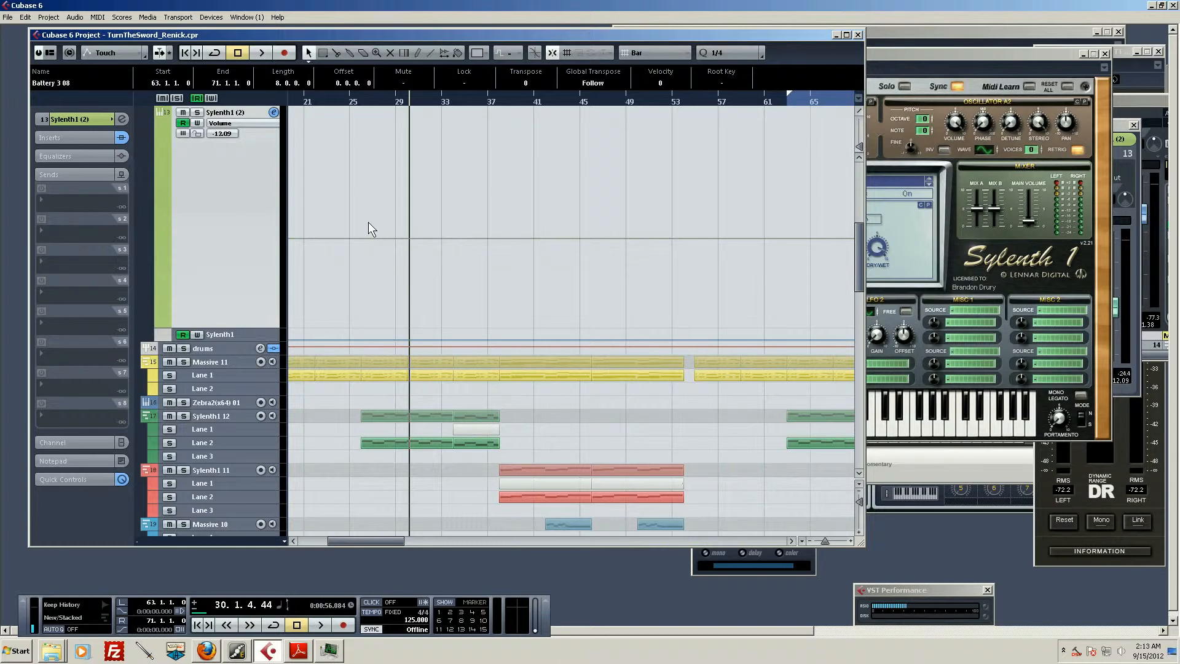
mouse_move(649, 316)
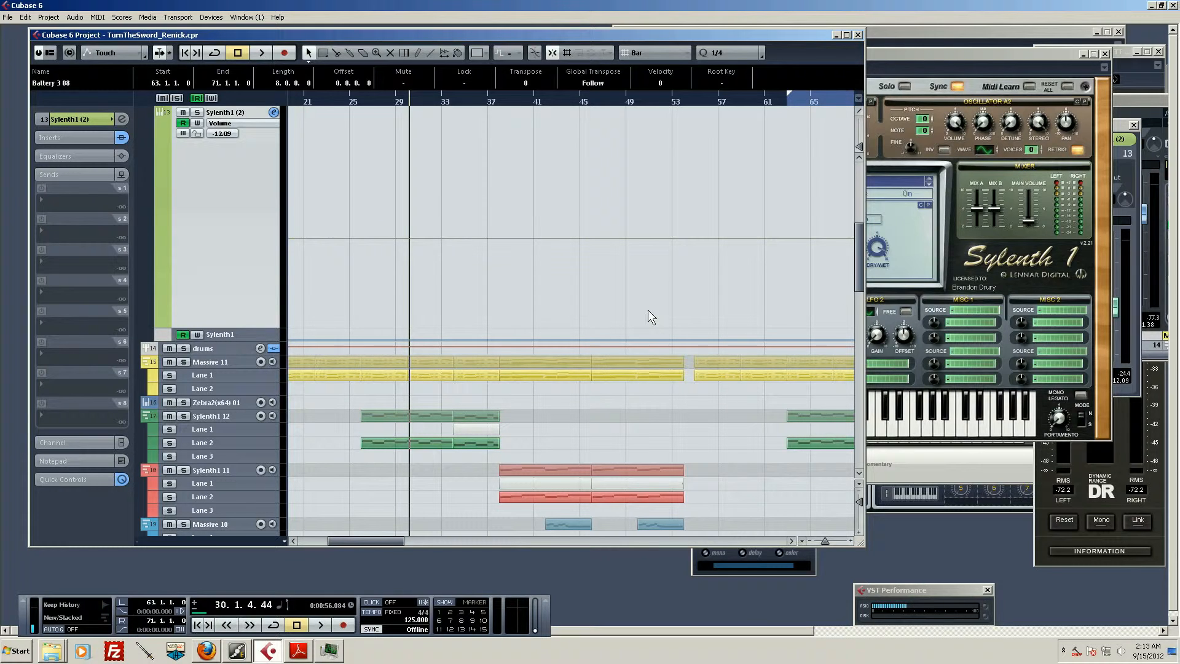
mouse_move(681, 293)
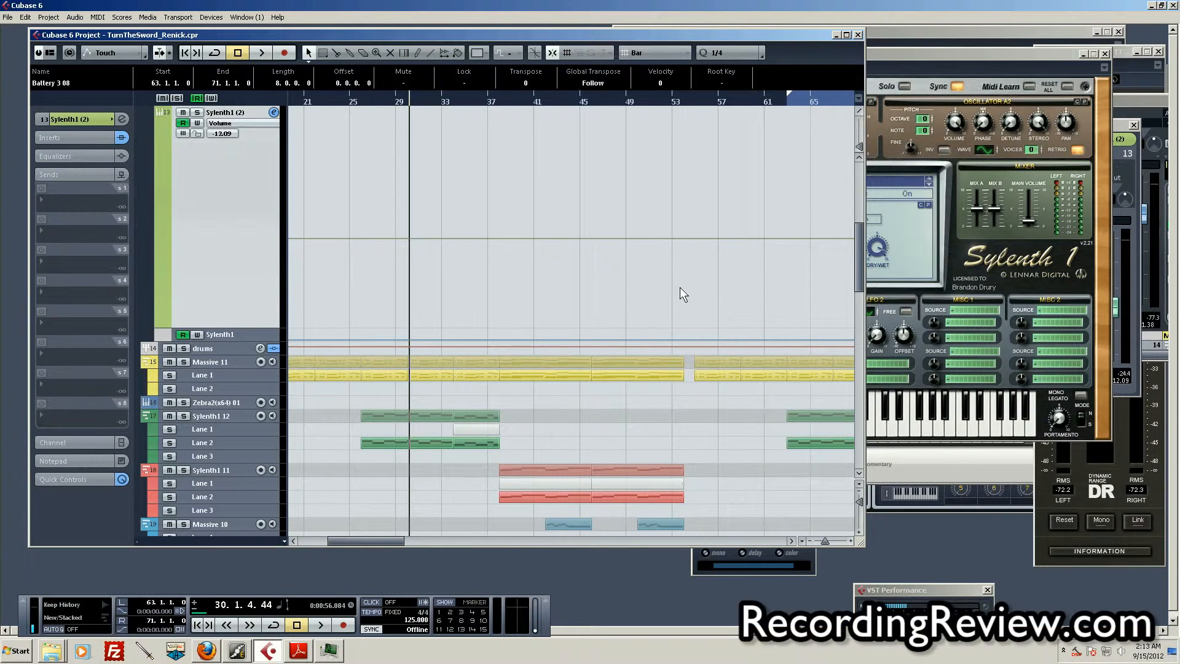
mouse_move(986, 174)
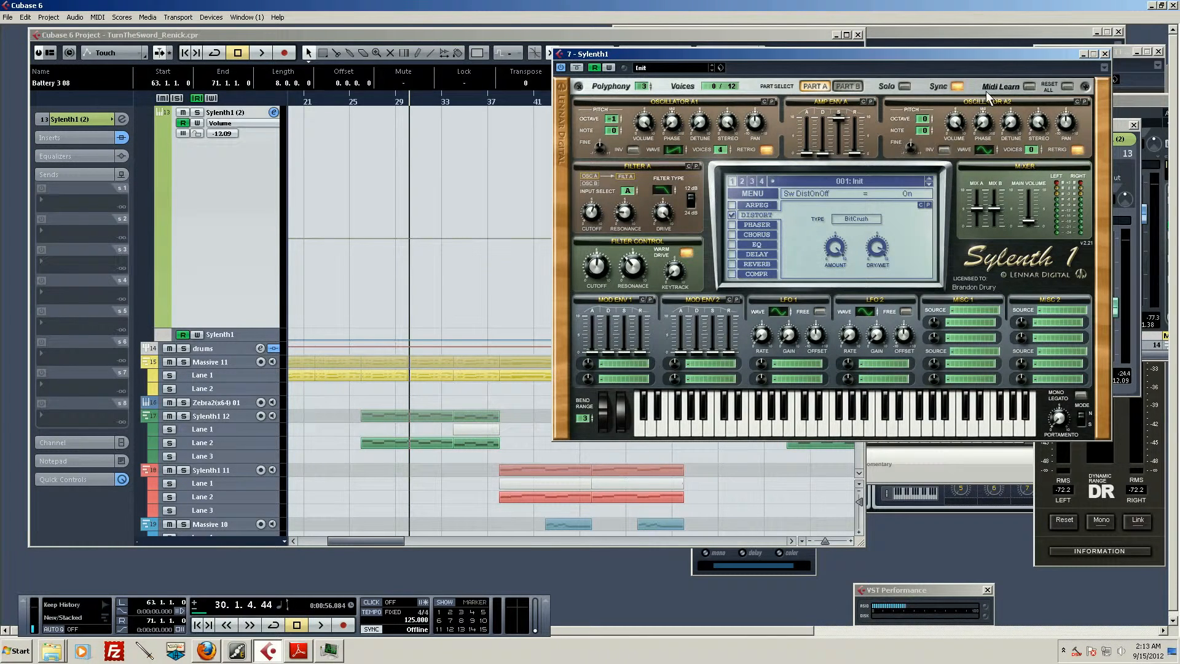
mouse_move(848, 71)
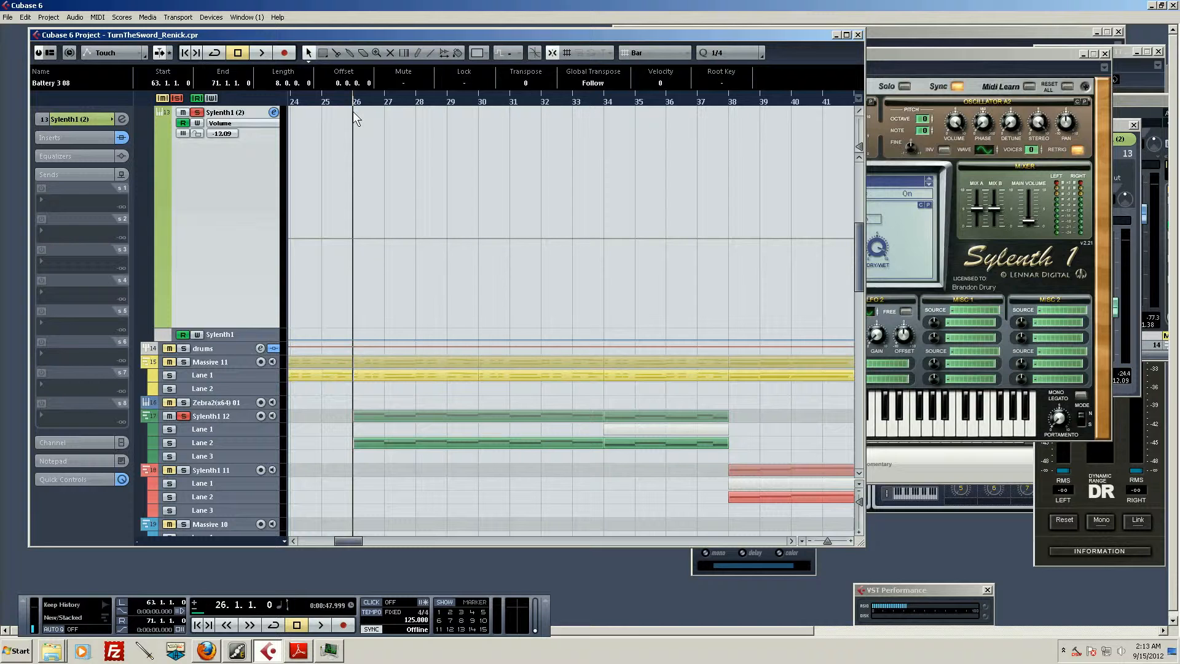
mouse_move(561, 135)
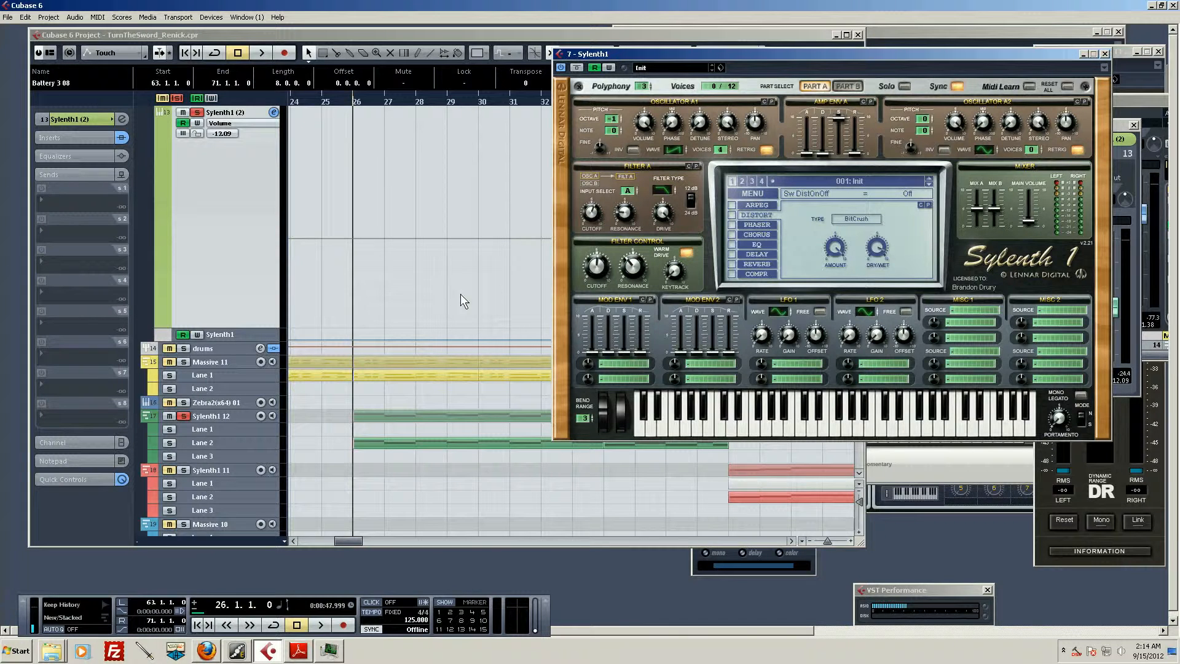
mouse_move(420, 295)
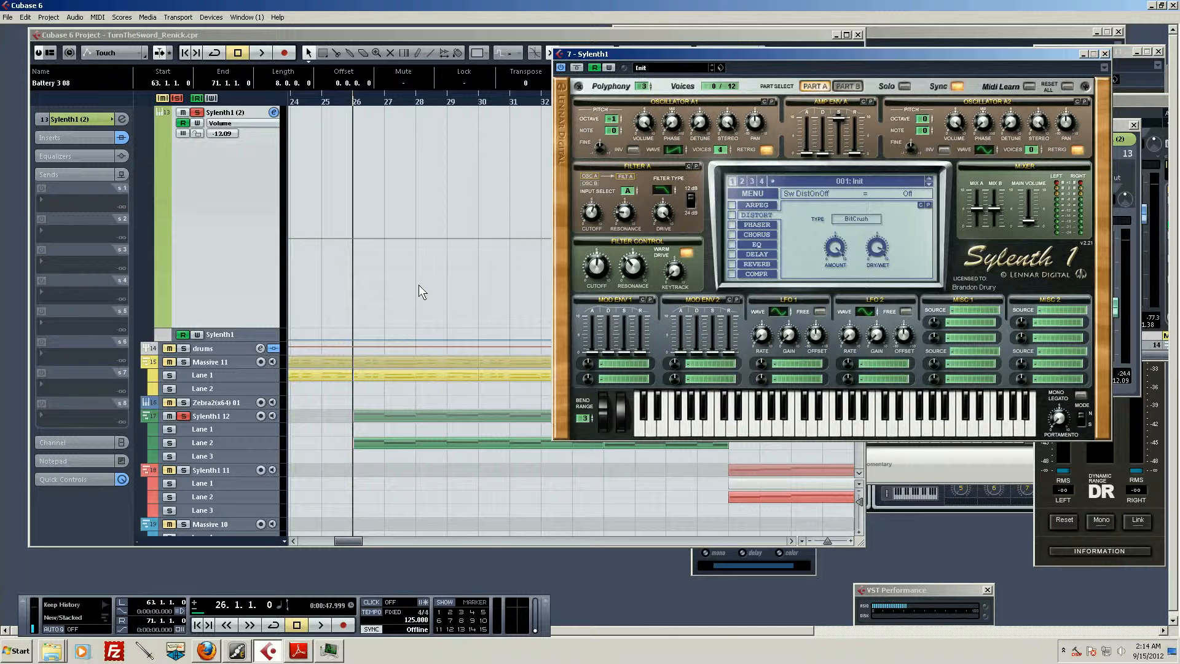
- Play the arrangement from bar 26 with Sylenth1's distortion off to compare
left_click(261, 52)
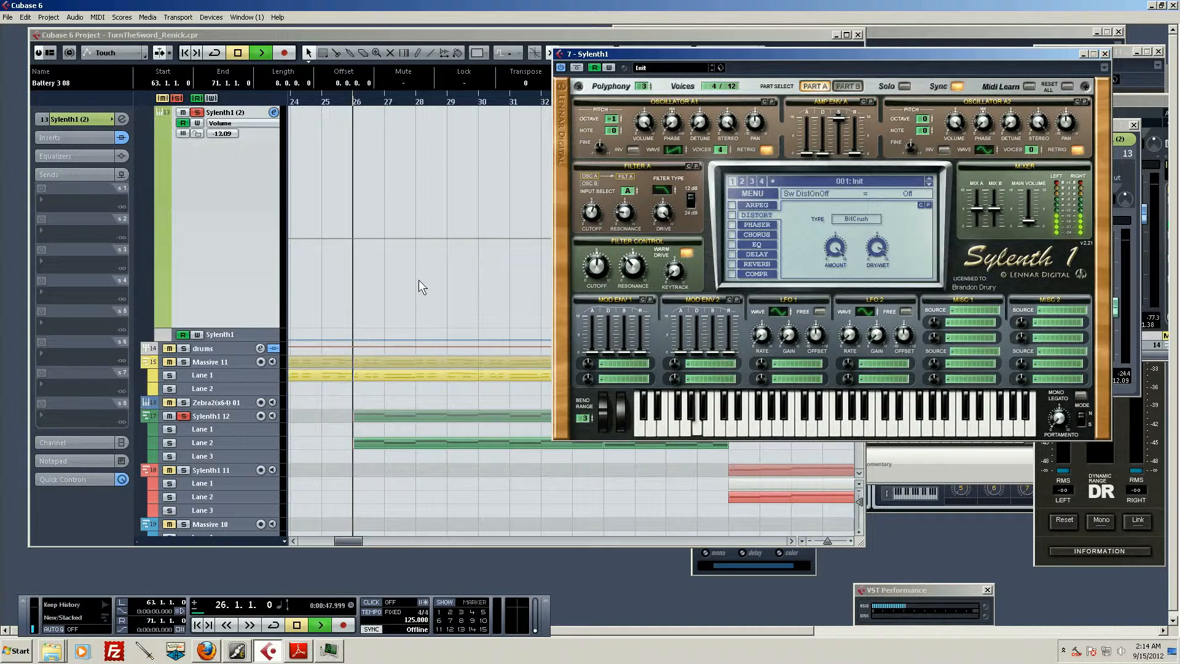